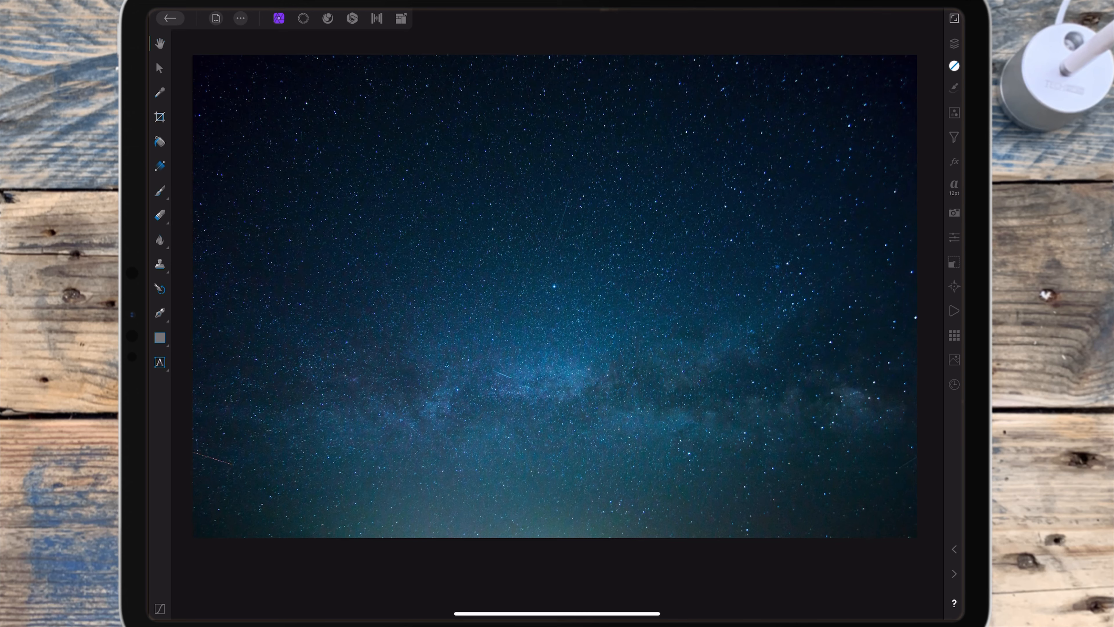
- Leave the Photo.jpeg star layer hidden and make the mountain Background layer active
left_click(954, 43)
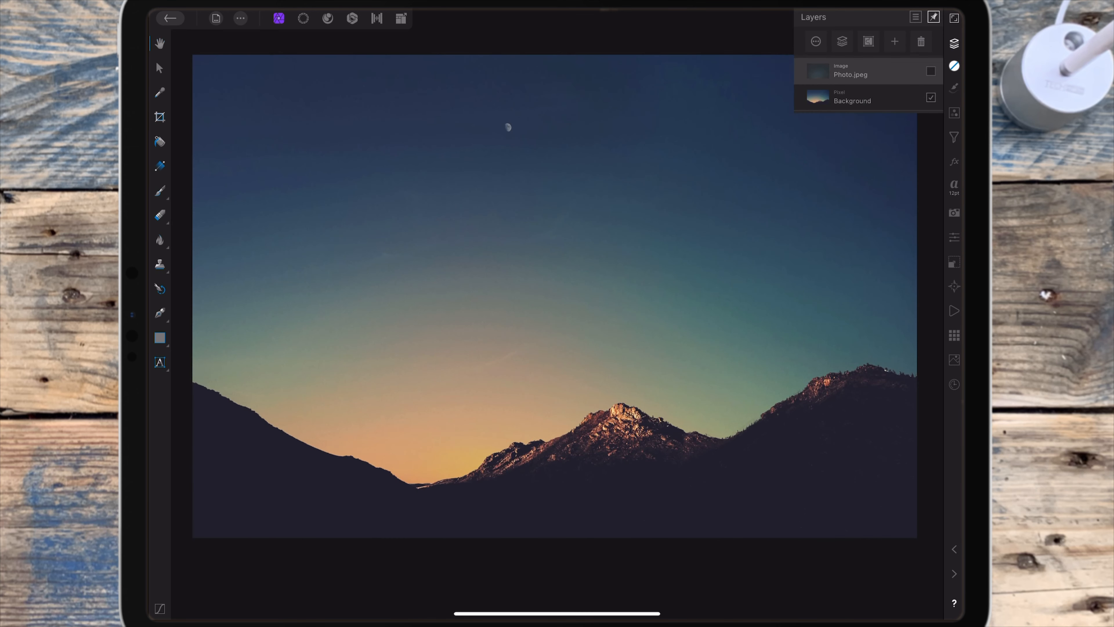
left_click(930, 71)
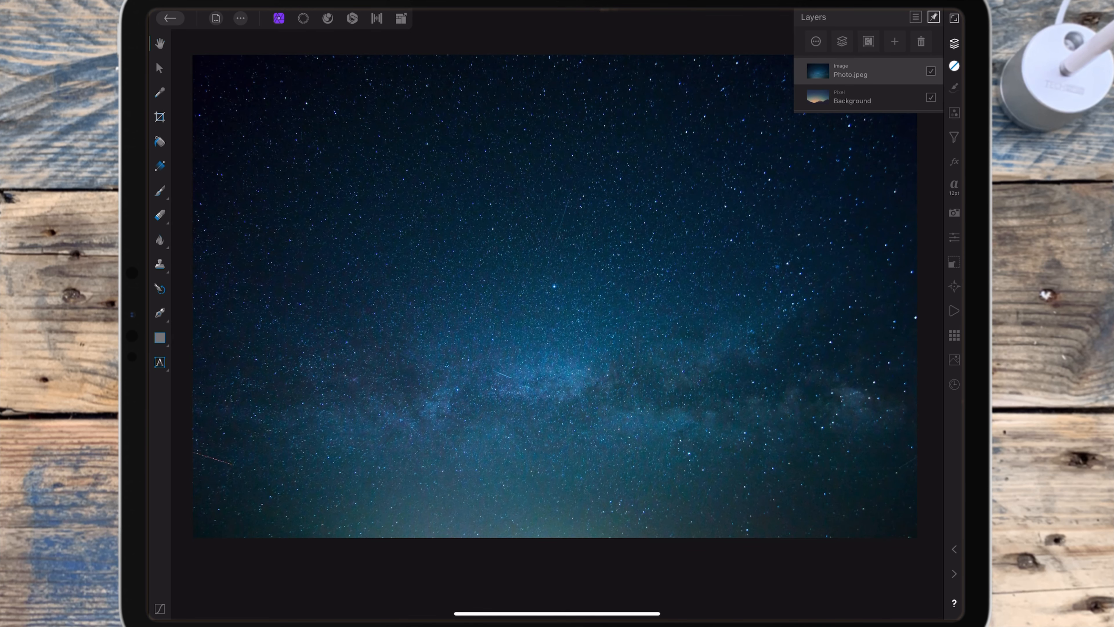
left_click(931, 71)
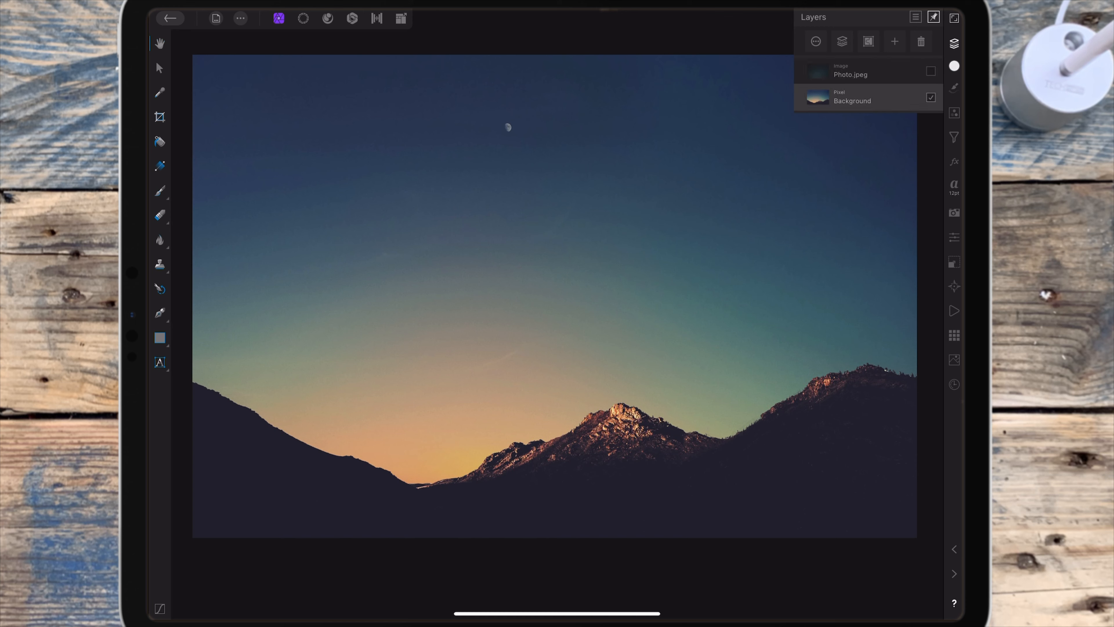
left_click(302, 18)
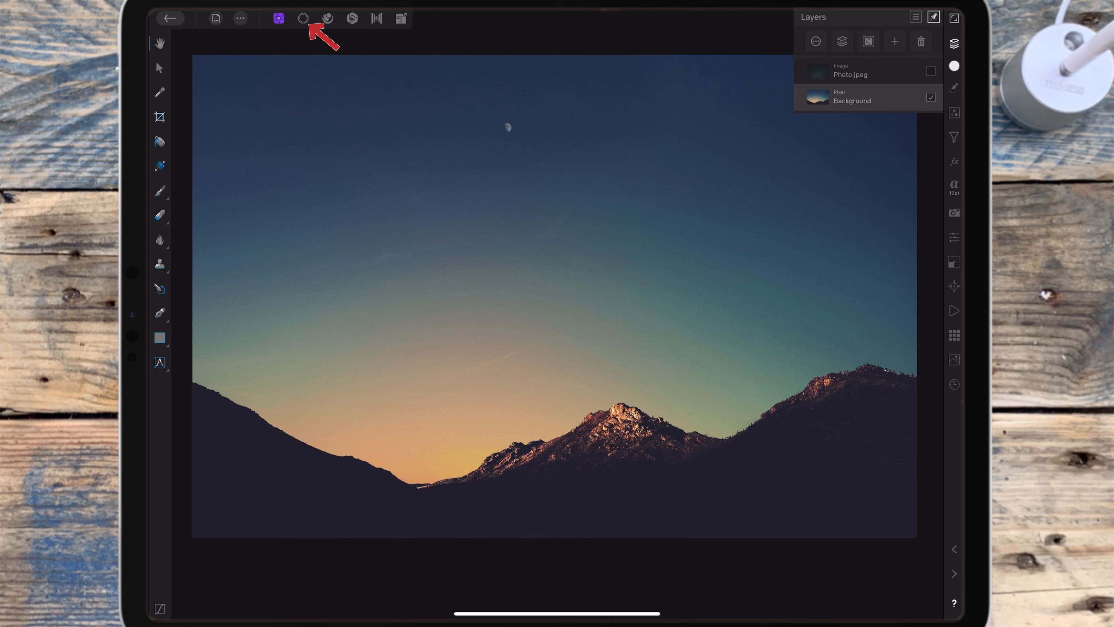
- Select the sky above the ridge with the edge-snapping Selection Brush, then unhide Photo.jpeg
left_click(303, 18)
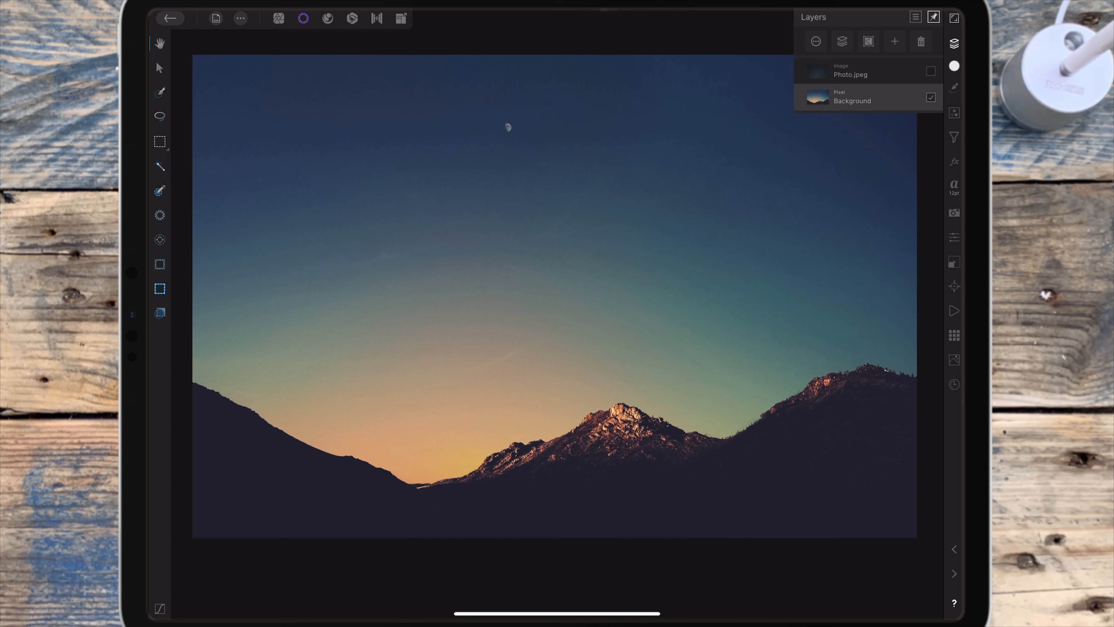
left_click(159, 92)
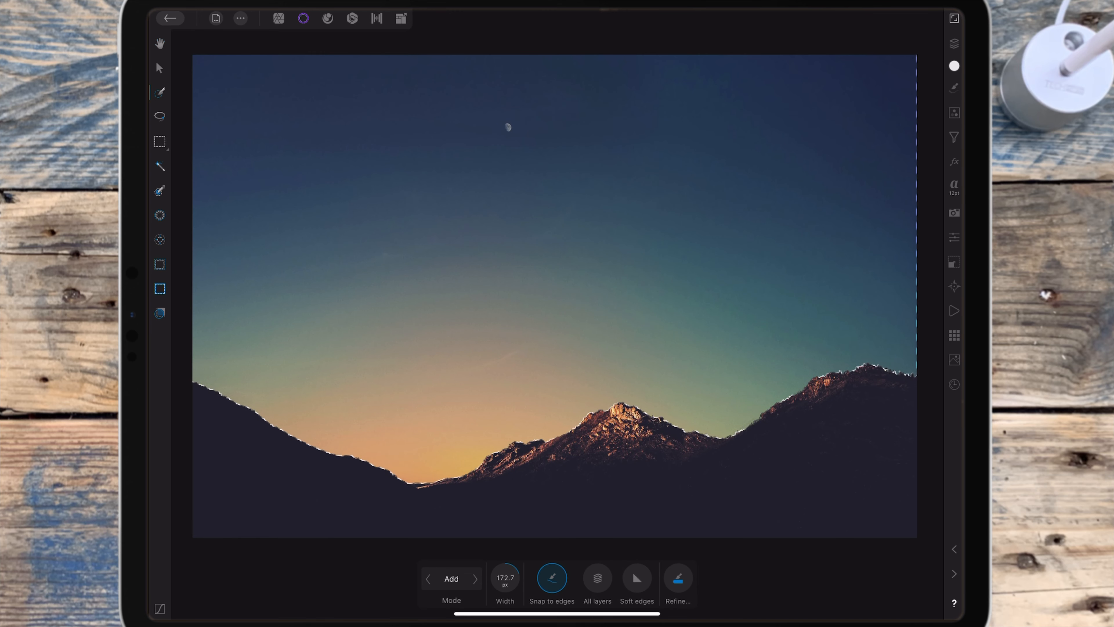
left_click(954, 44)
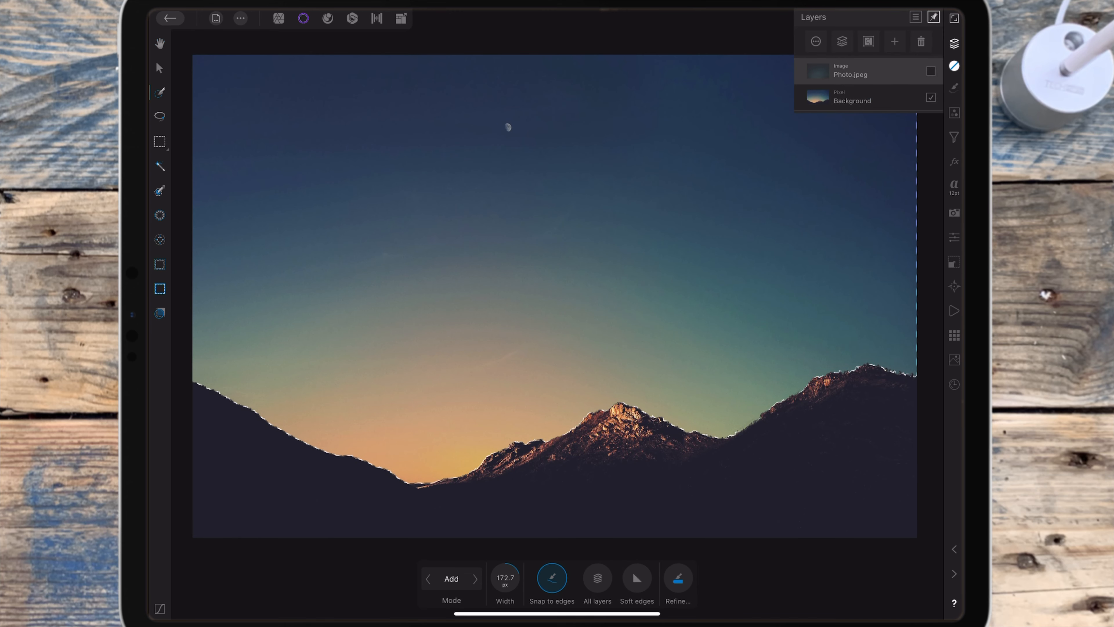
left_click(930, 71)
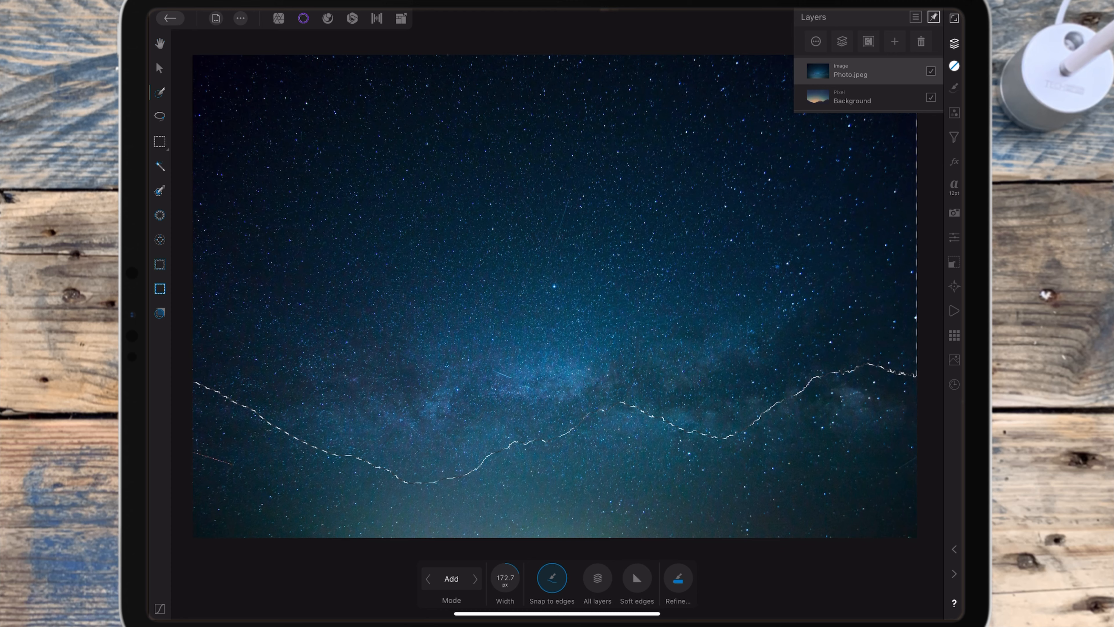
- Mask Photo.jpeg from the sky selection and set its blend mode to Screen
left_click(895, 42)
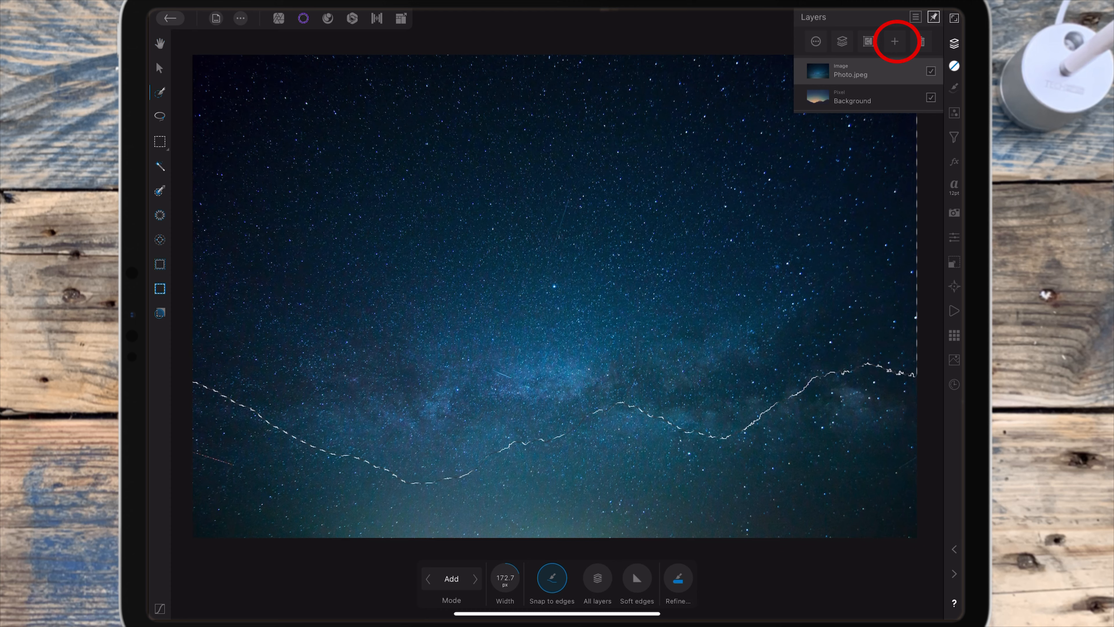
left_click(895, 41)
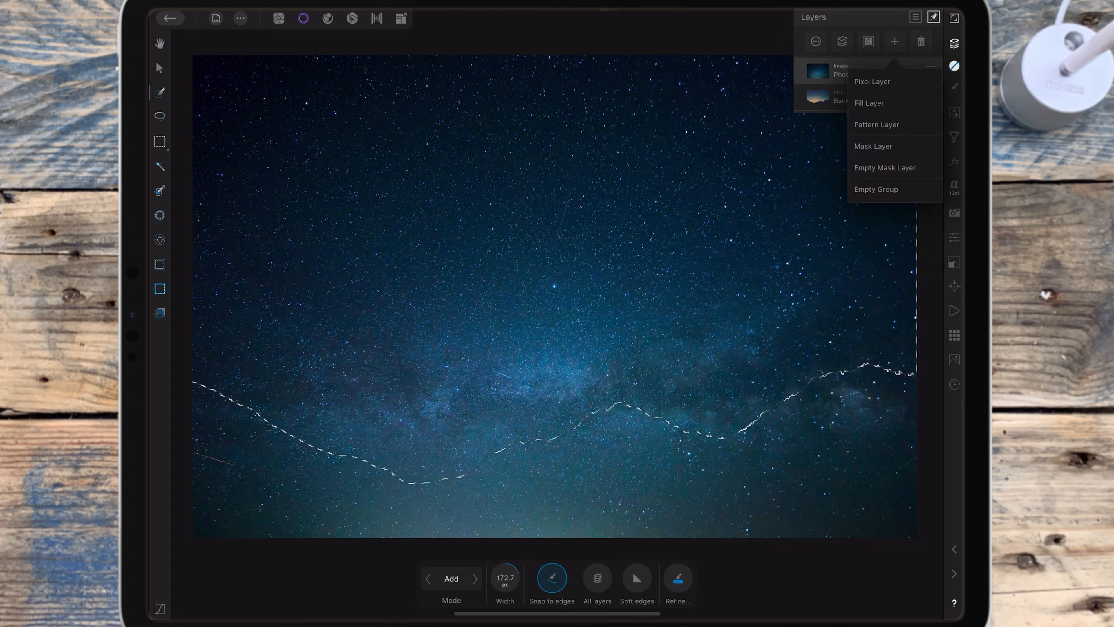
left_click(871, 81)
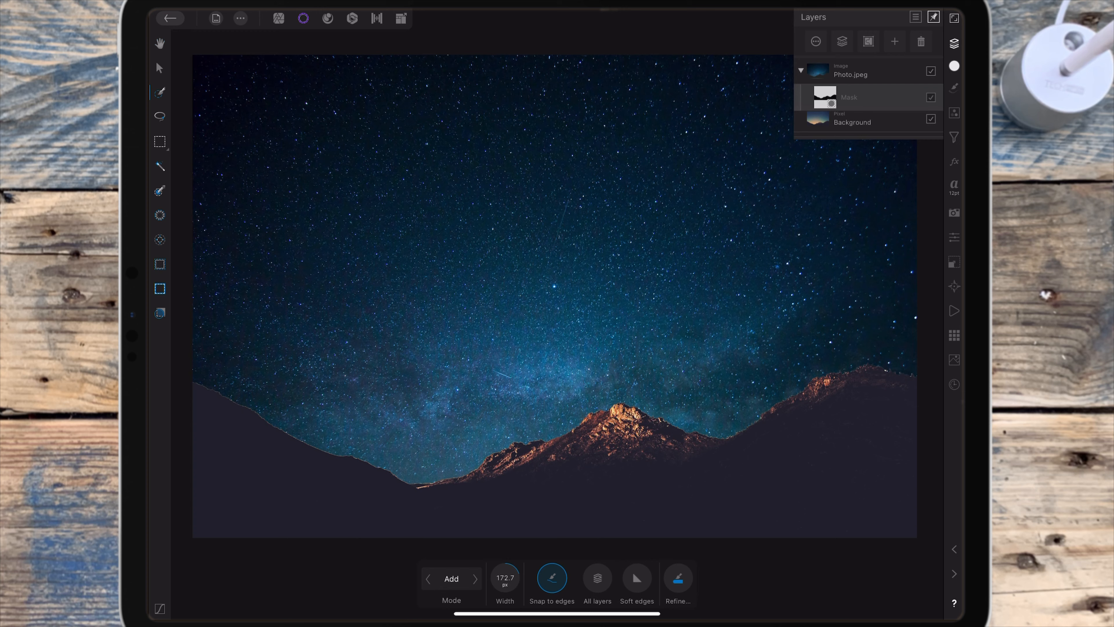
left_click(849, 71)
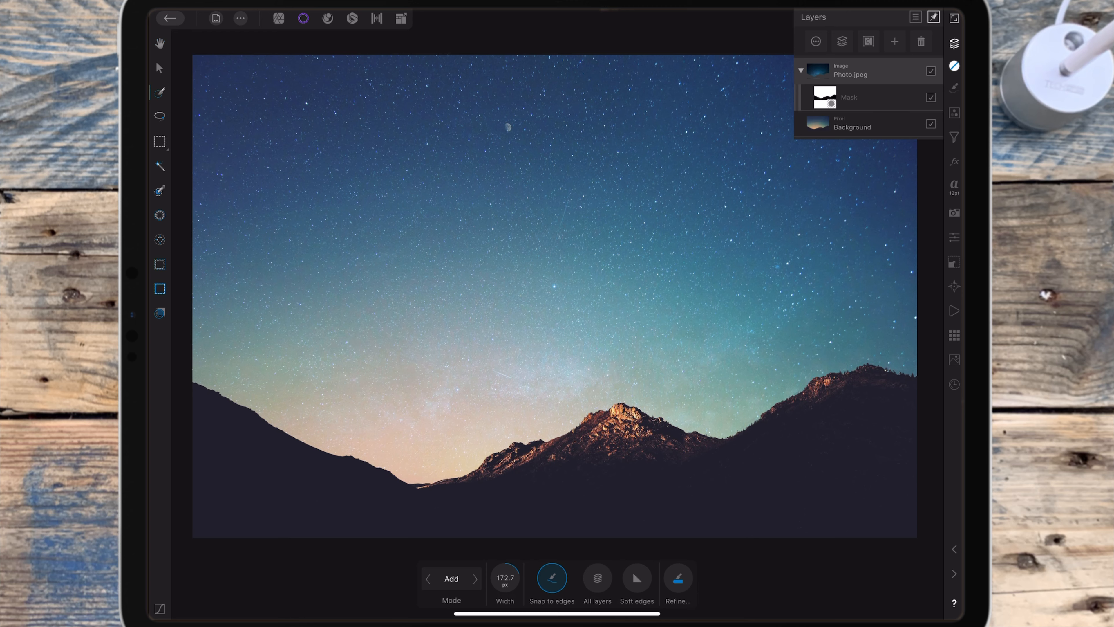
- Paint black at about 15% opacity along the ridge on the star layer's mask to fade the stars
left_click(301, 18)
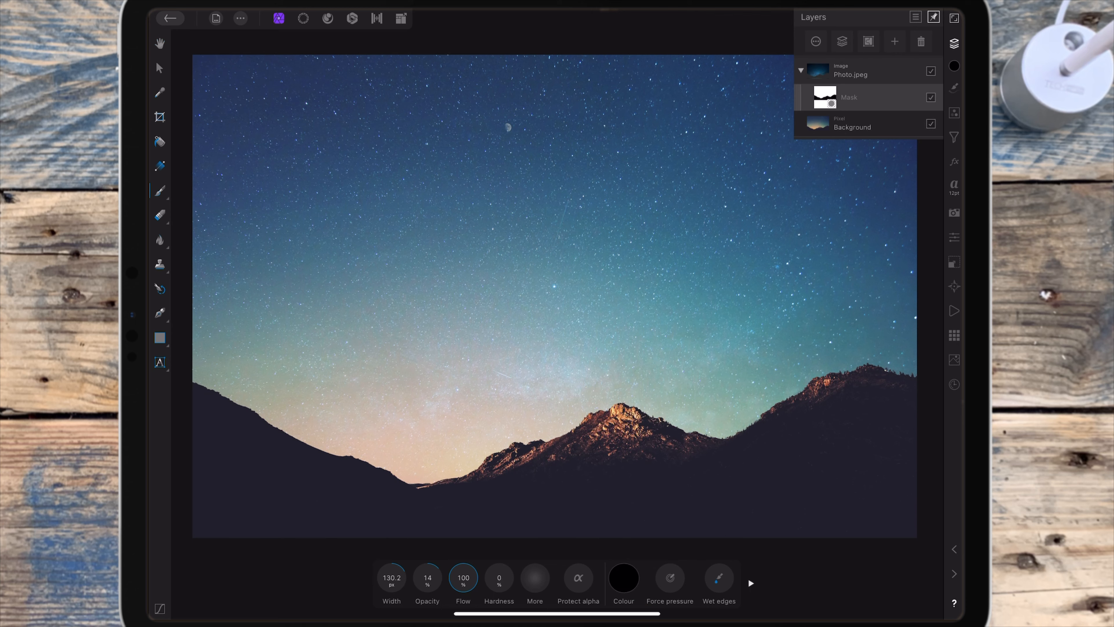
left_click(427, 577)
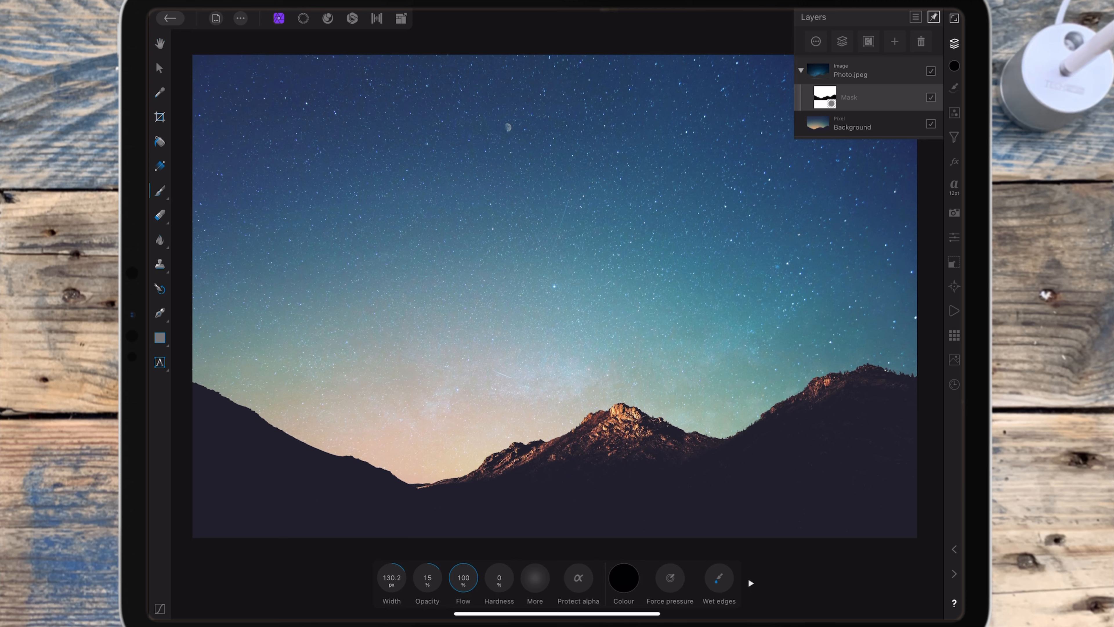
left_click_drag(391, 577, 392, 577)
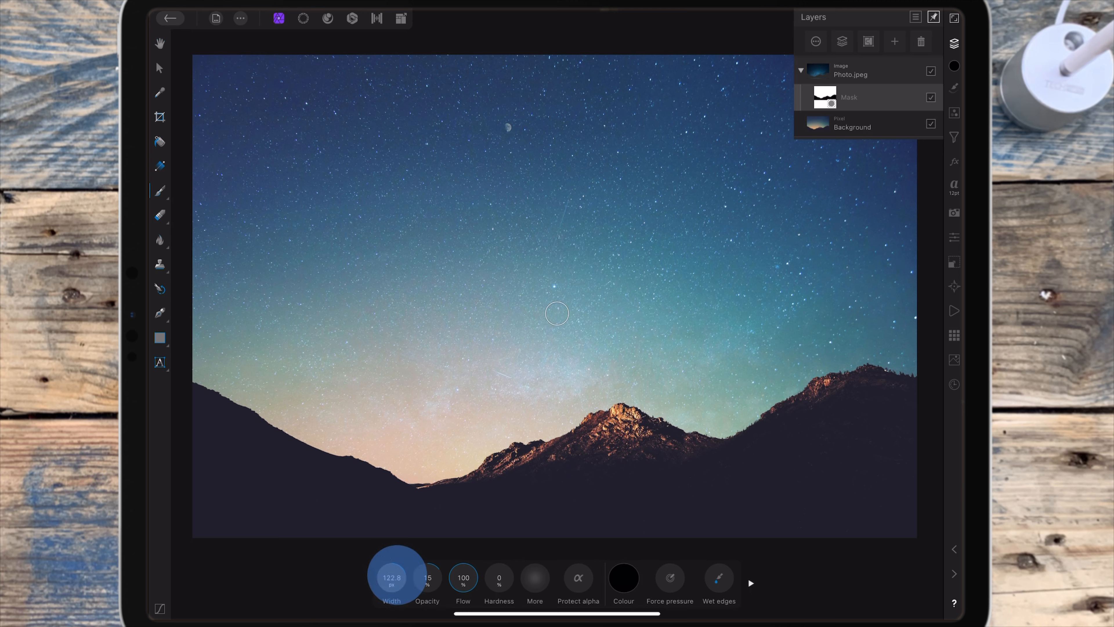
left_click_drag(391, 577, 392, 561)
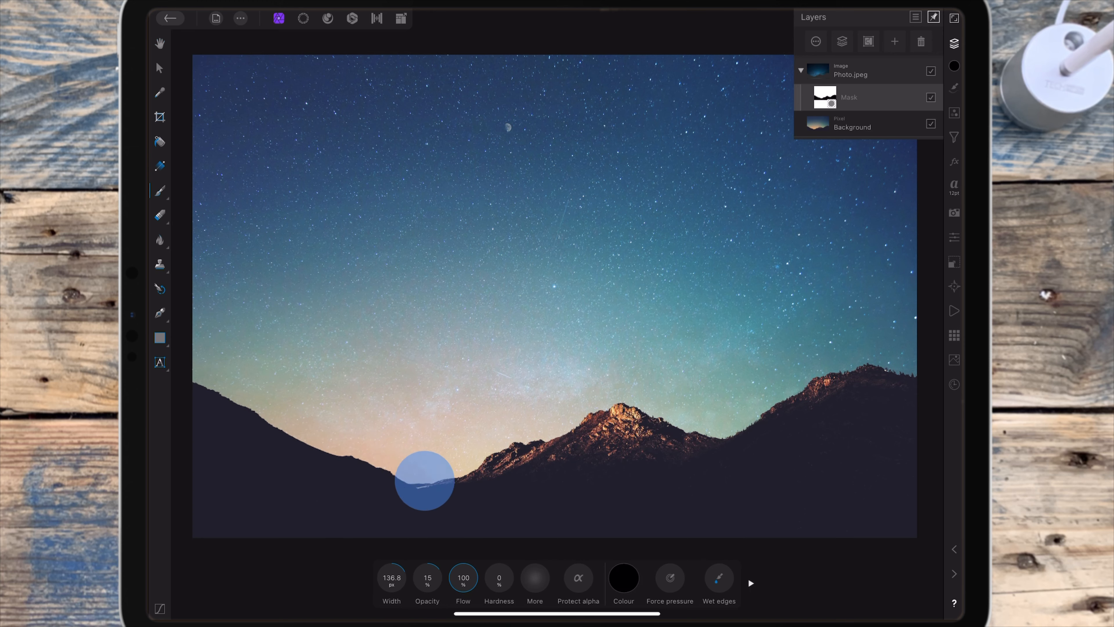
left_click_drag(425, 480, 697, 430)
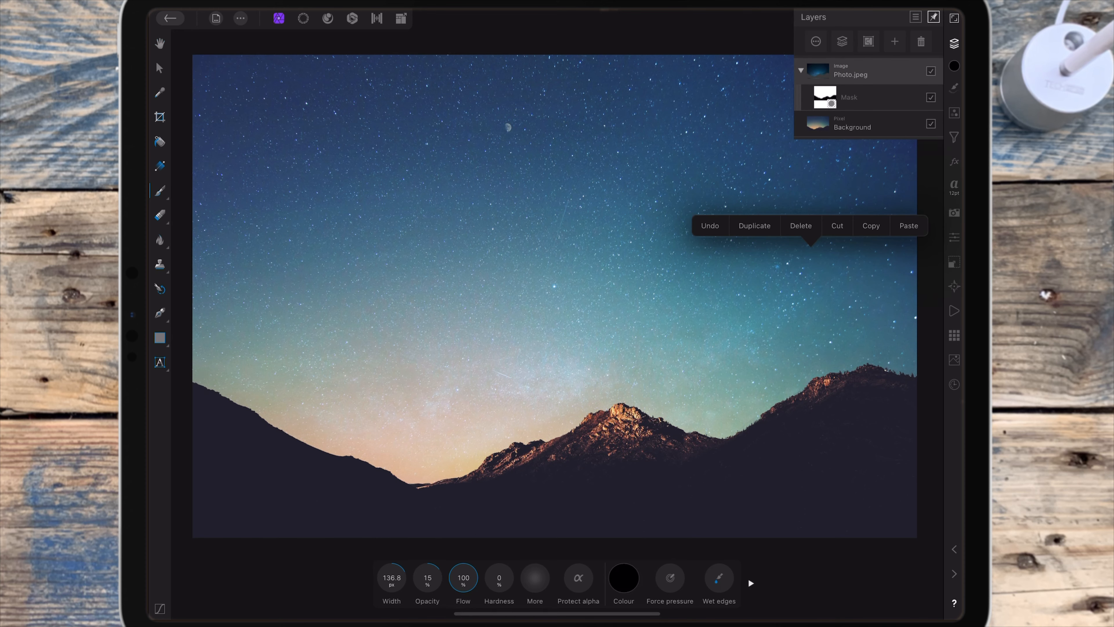
- Lower the star photo's opacity to about 39% and add a Levels adjustment to it
left_click(754, 226)
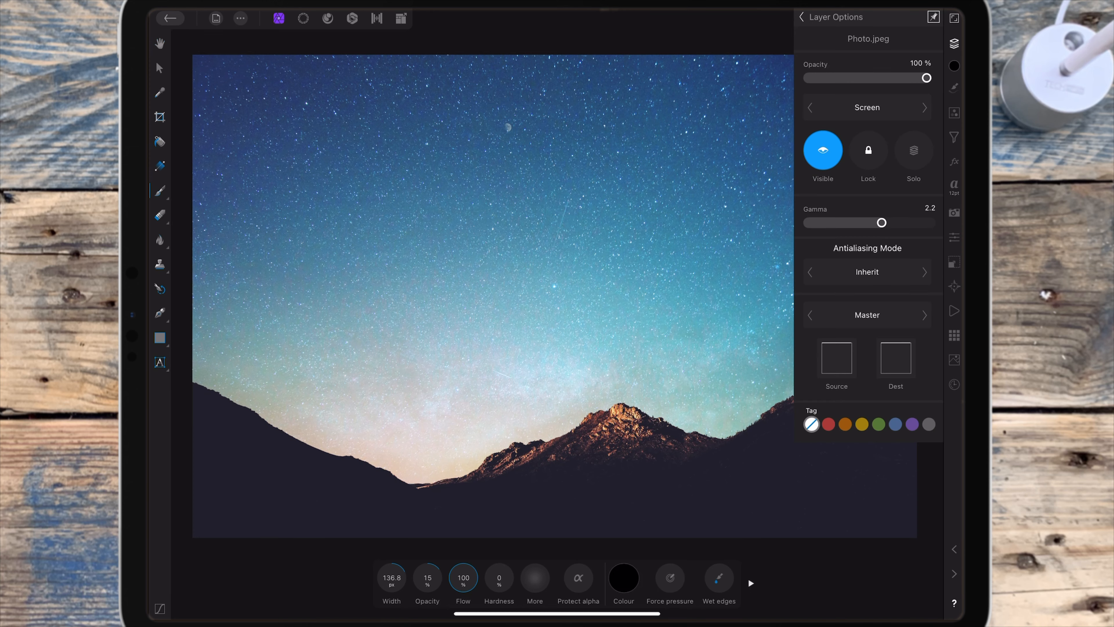
left_click_drag(926, 78, 852, 77)
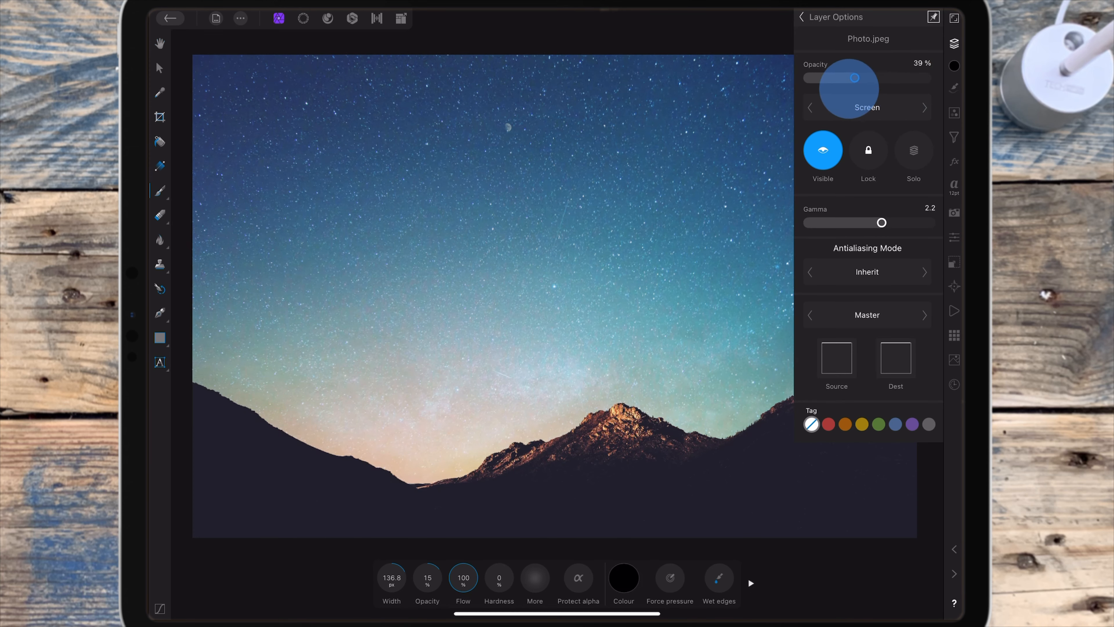
left_click_drag(853, 77, 927, 77)
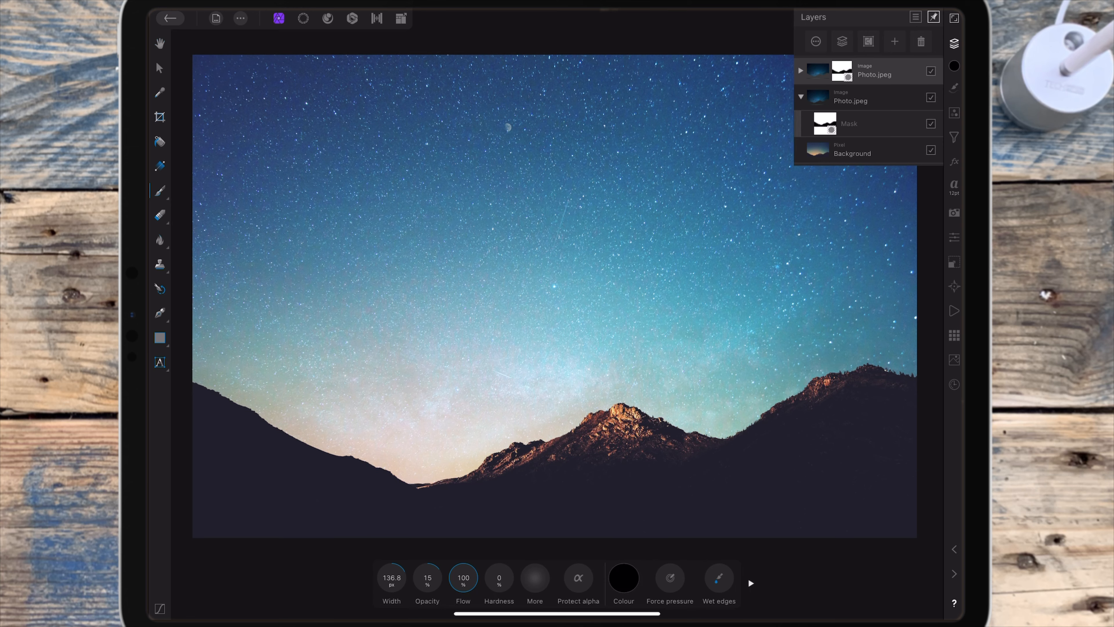
left_click(954, 112)
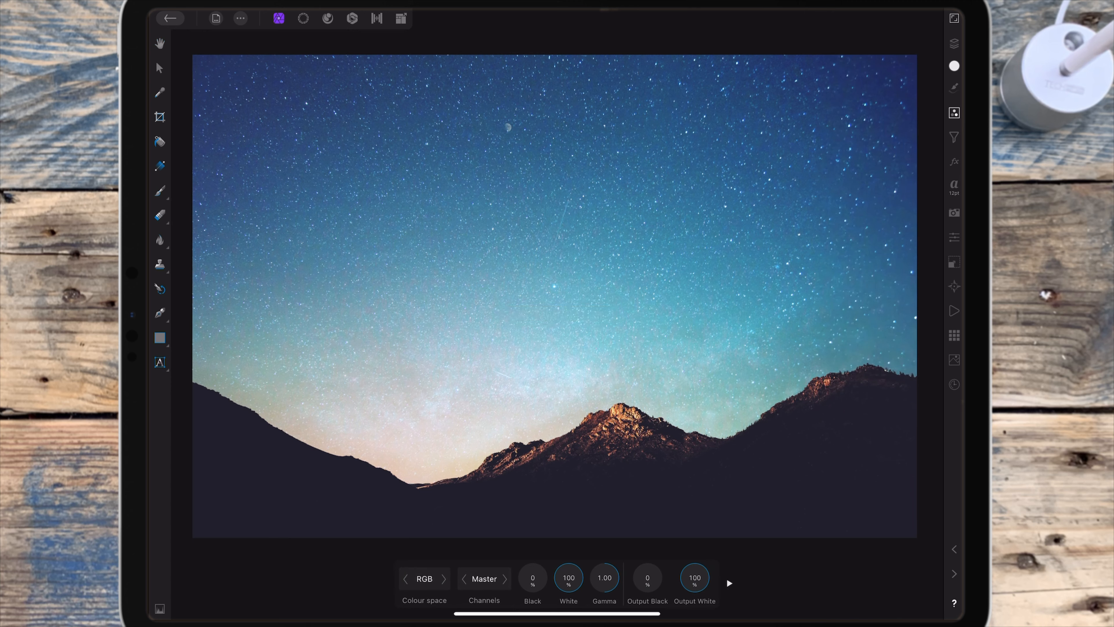
- Raise the Levels black level to darken the sky's shadows, then add a Lens Filter adjustment
left_click(954, 43)
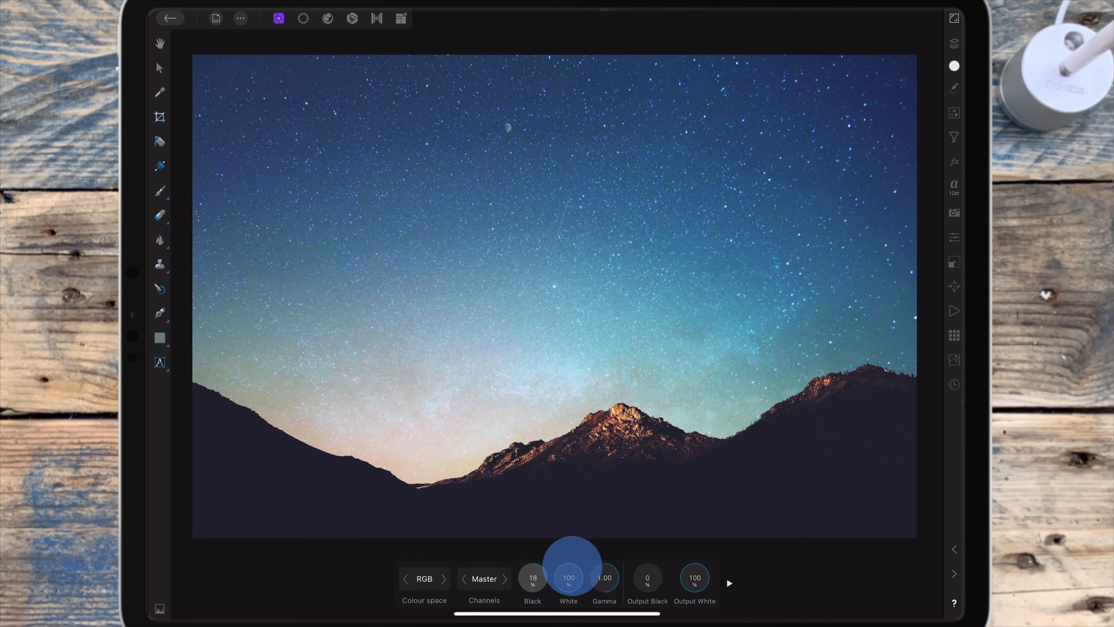
left_click_drag(572, 551, 569, 551)
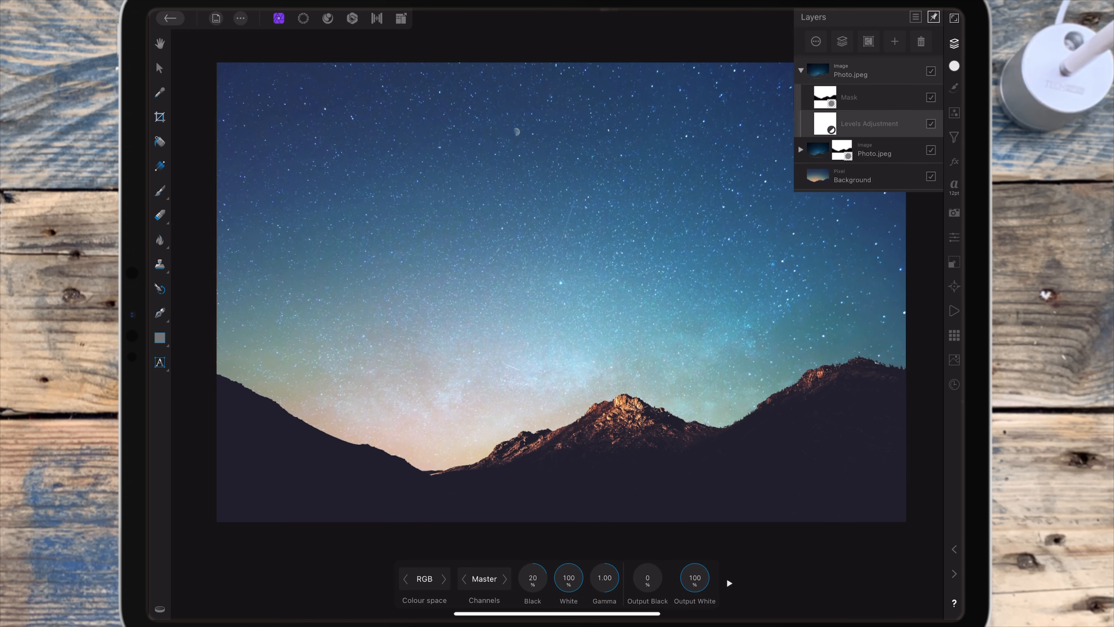
left_click_drag(532, 578, 522, 578)
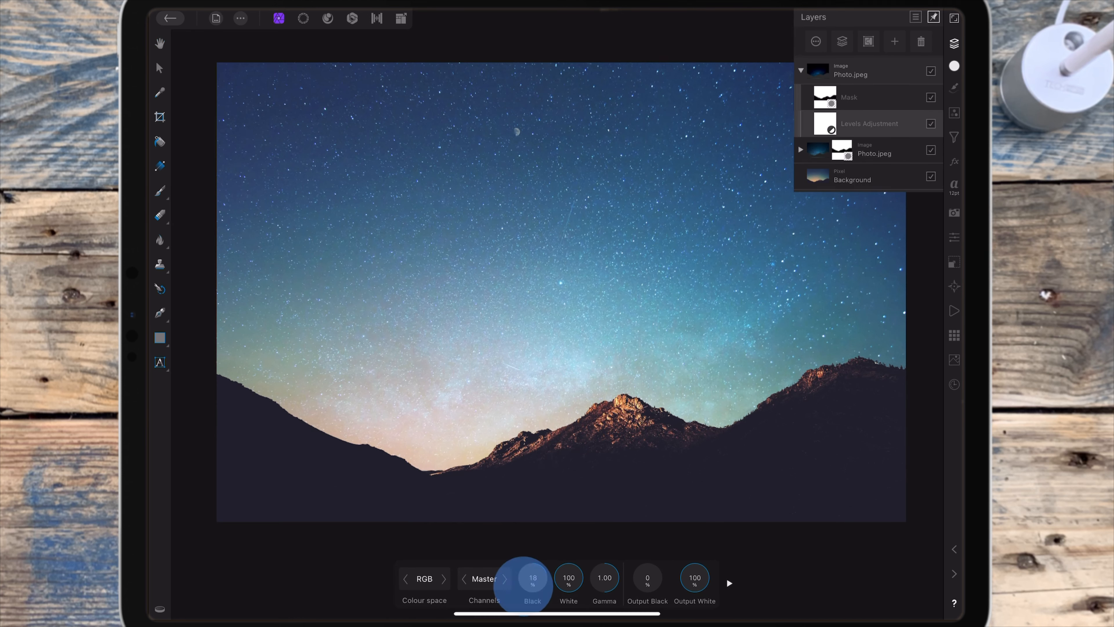
left_click_drag(532, 577, 529, 576)
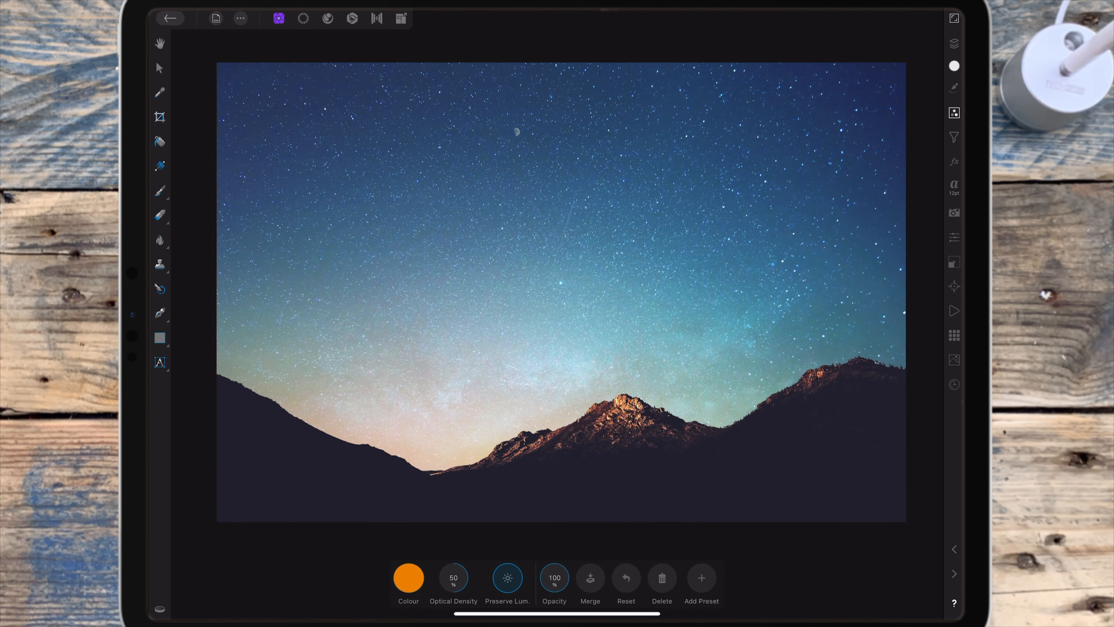
- Nest the Lens Filter adjustment inside Photo.jpeg and bring up its filter colour wheel
left_click(954, 43)
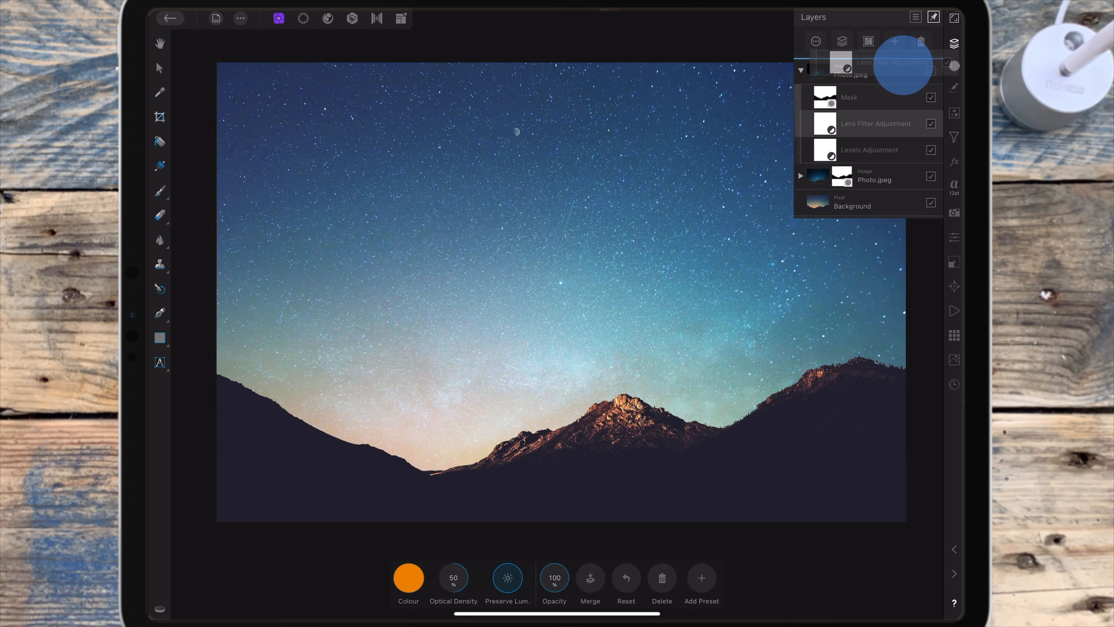
left_click(954, 43)
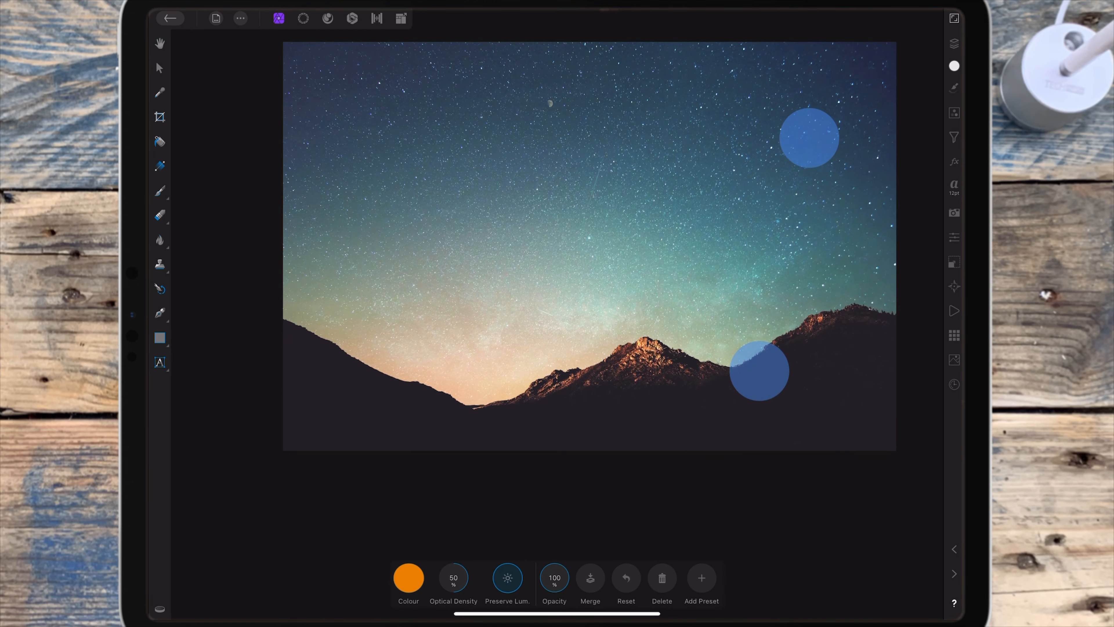
left_click(408, 576)
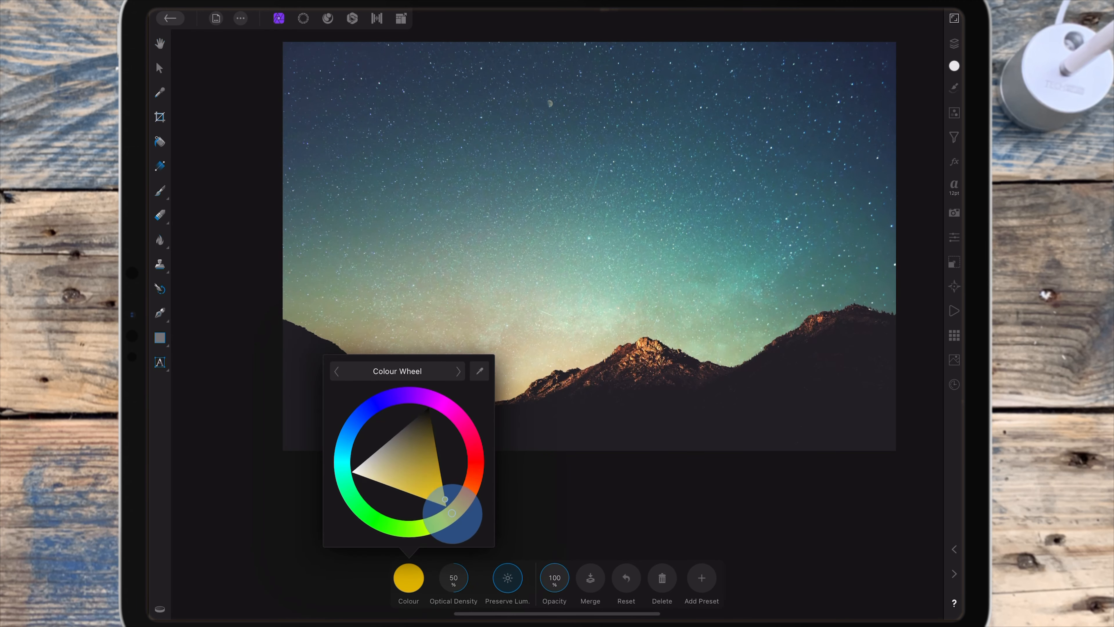
- Try green, teal, blue and purple hues on the colour wheel, settling near cyan-blue
left_click_drag(452, 512, 381, 524)
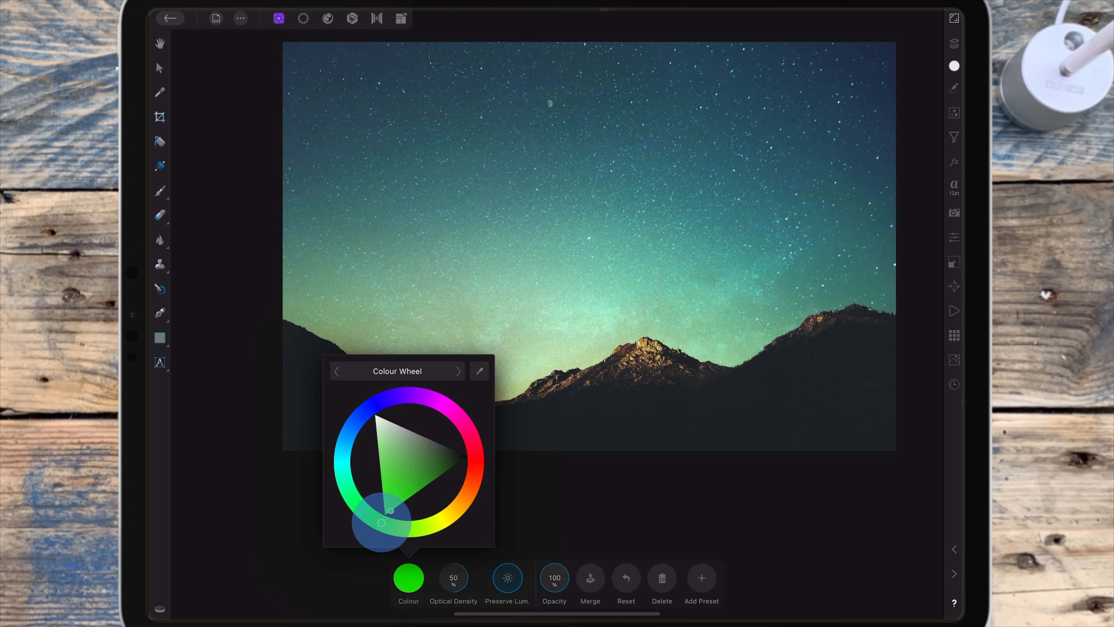
left_click_drag(380, 525, 348, 481)
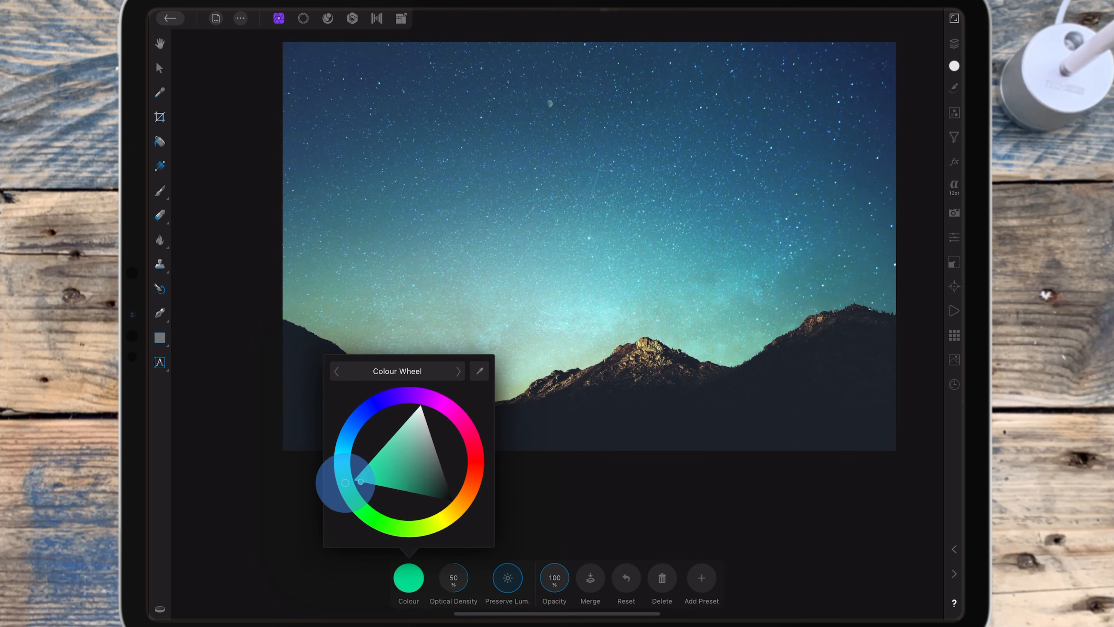
left_click_drag(345, 481, 349, 440)
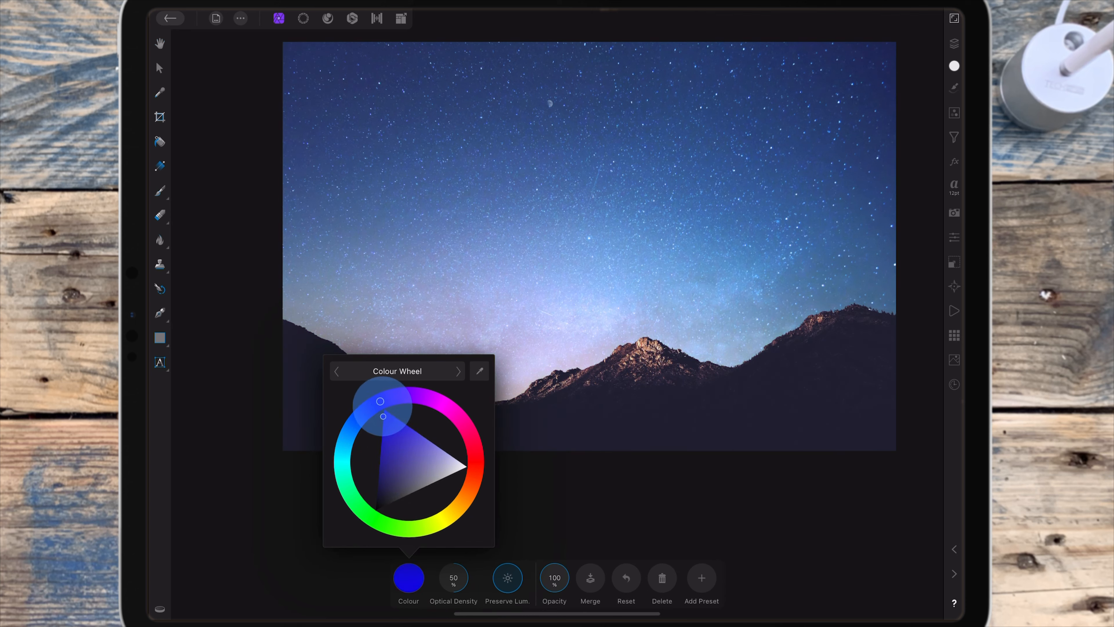
left_click_drag(382, 402, 430, 399)
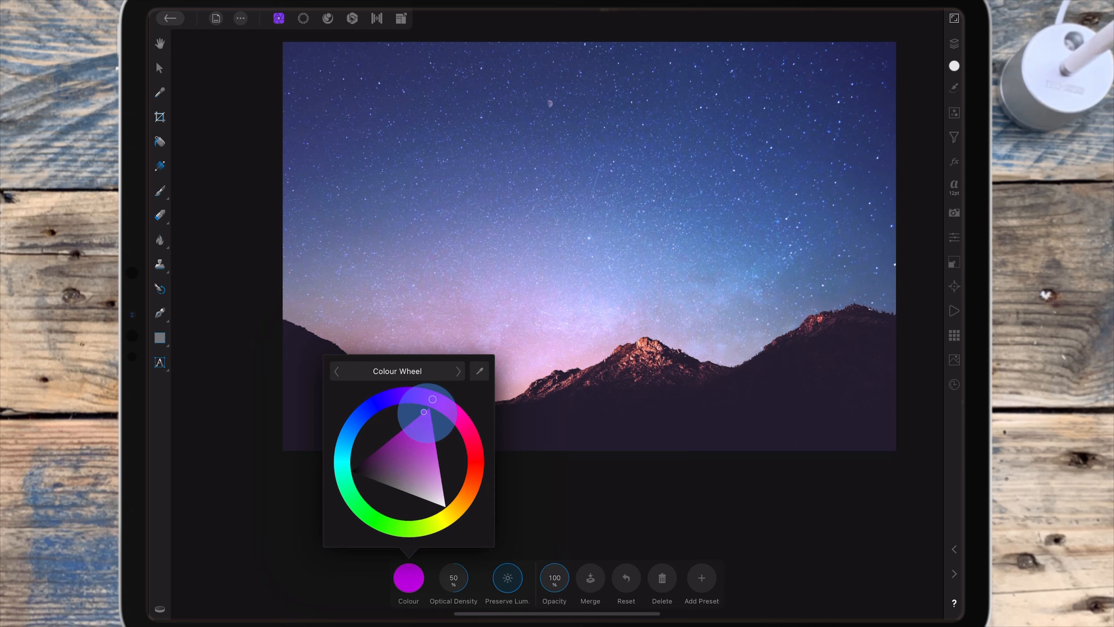
left_click_drag(431, 399, 345, 443)
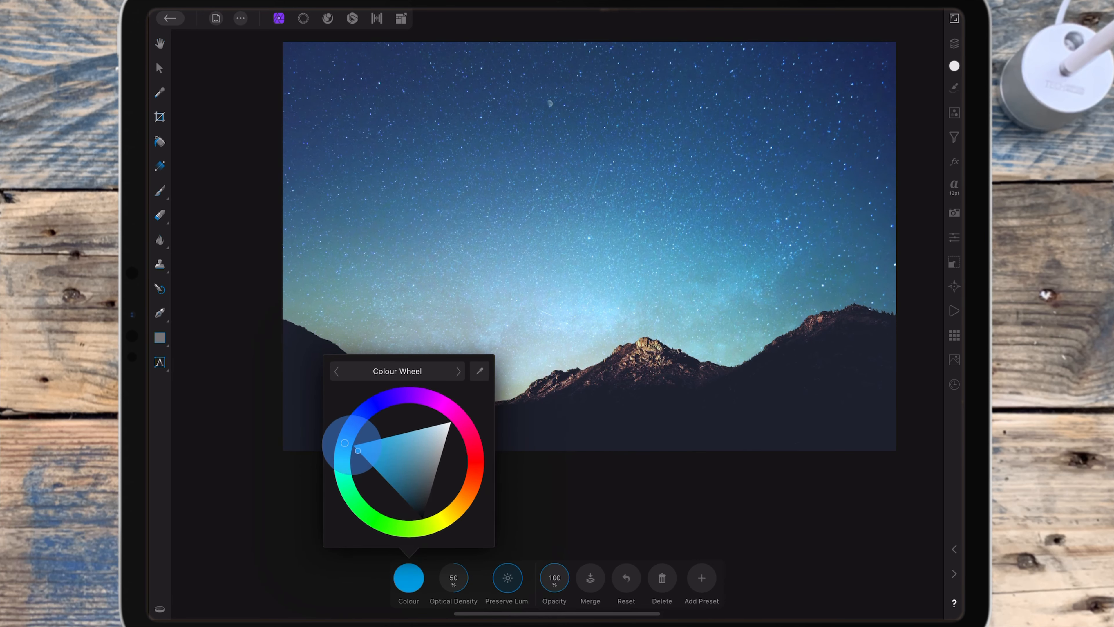
- Sample a soft blue from the glow above the mountains as the filter colour
left_click_drag(348, 447, 351, 453)
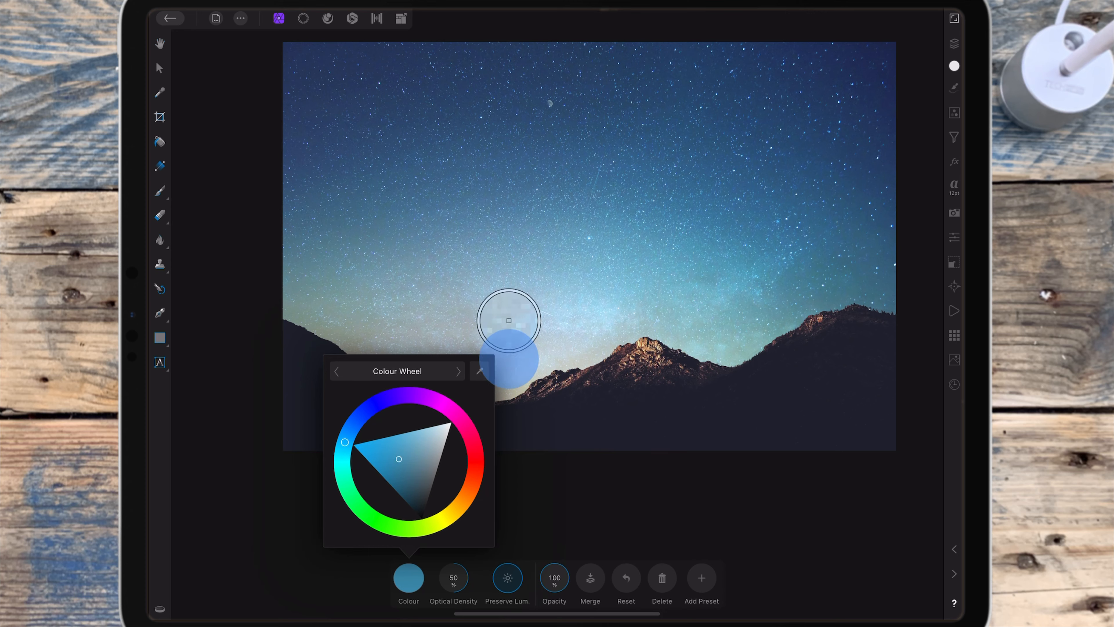
left_click_drag(509, 320, 679, 261)
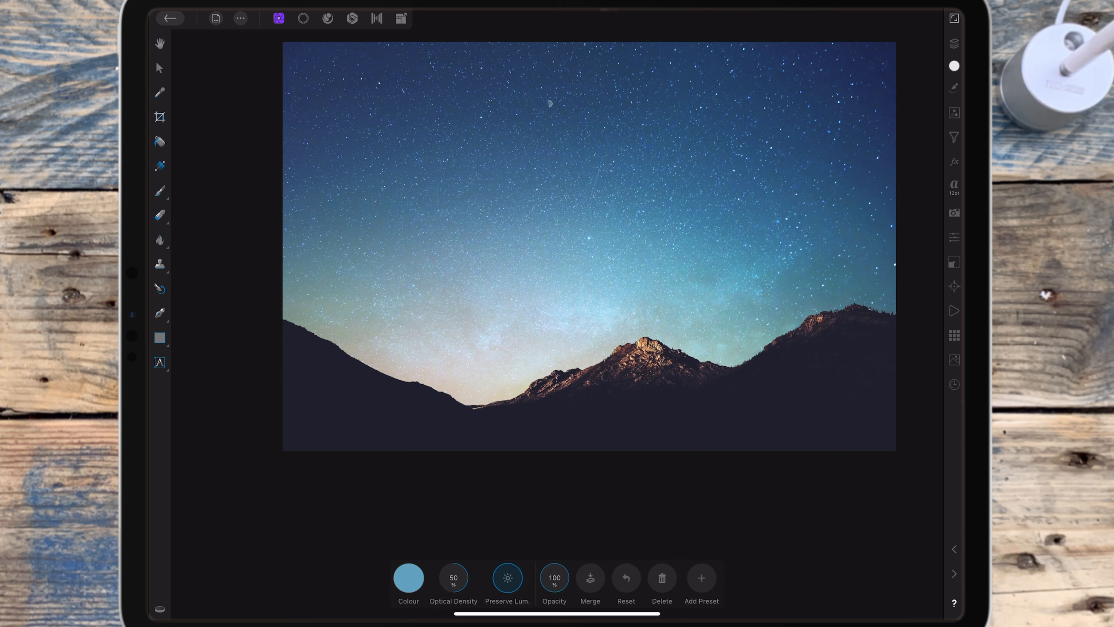
- Raise the Lens Filter optical density from 50% to about 84%
left_click_drag(454, 577, 484, 561)
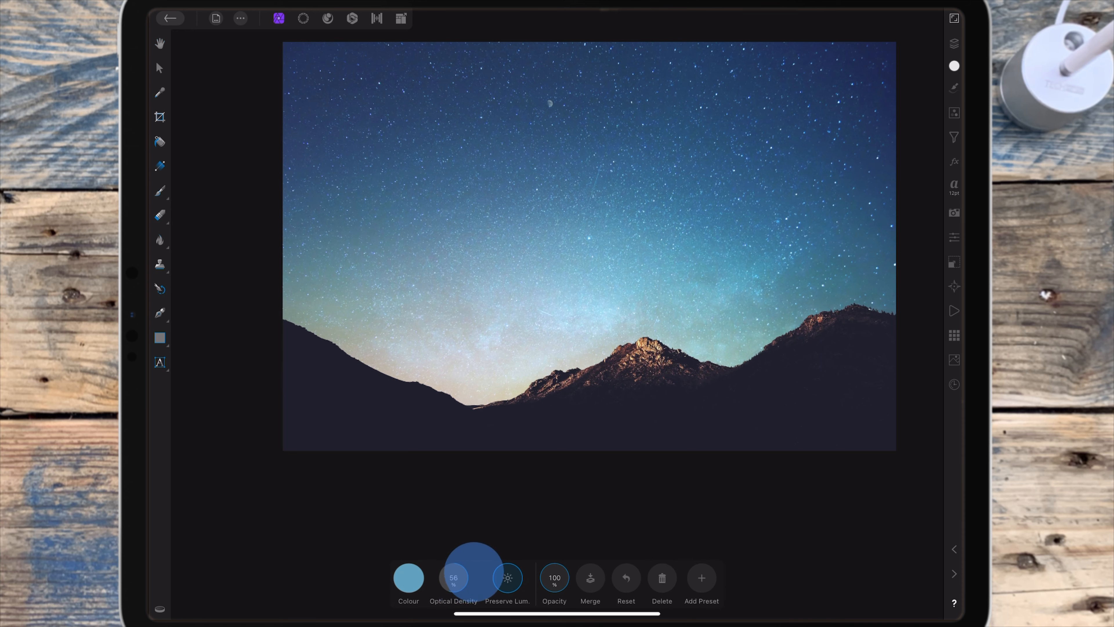
left_click_drag(474, 552, 537, 544)
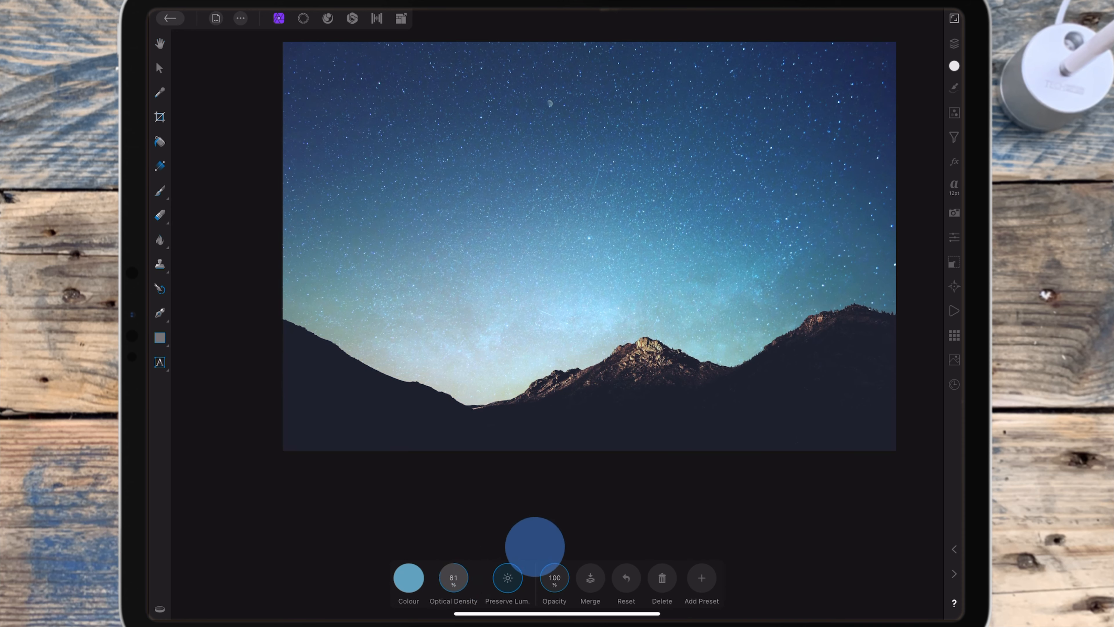
left_click_drag(536, 544, 544, 544)
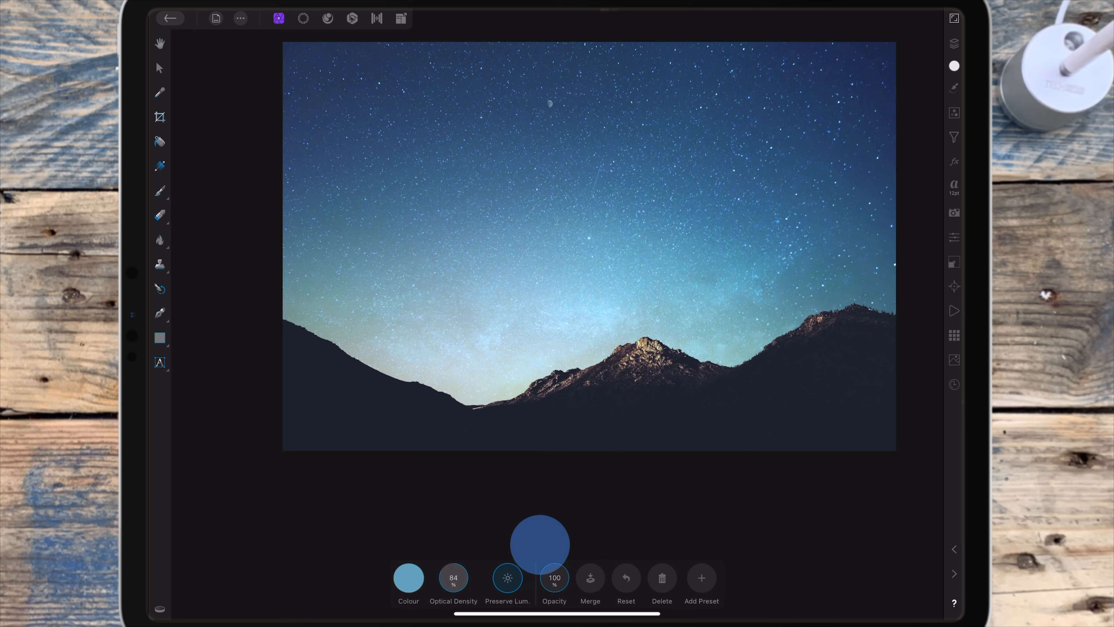